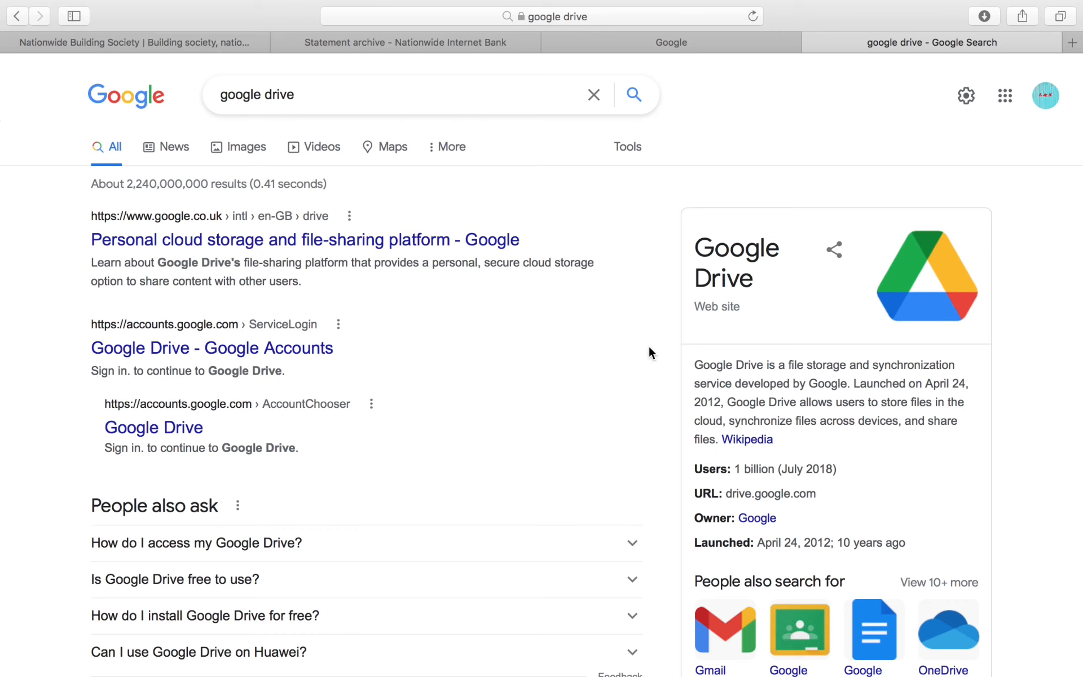
mouse_move(257, 371)
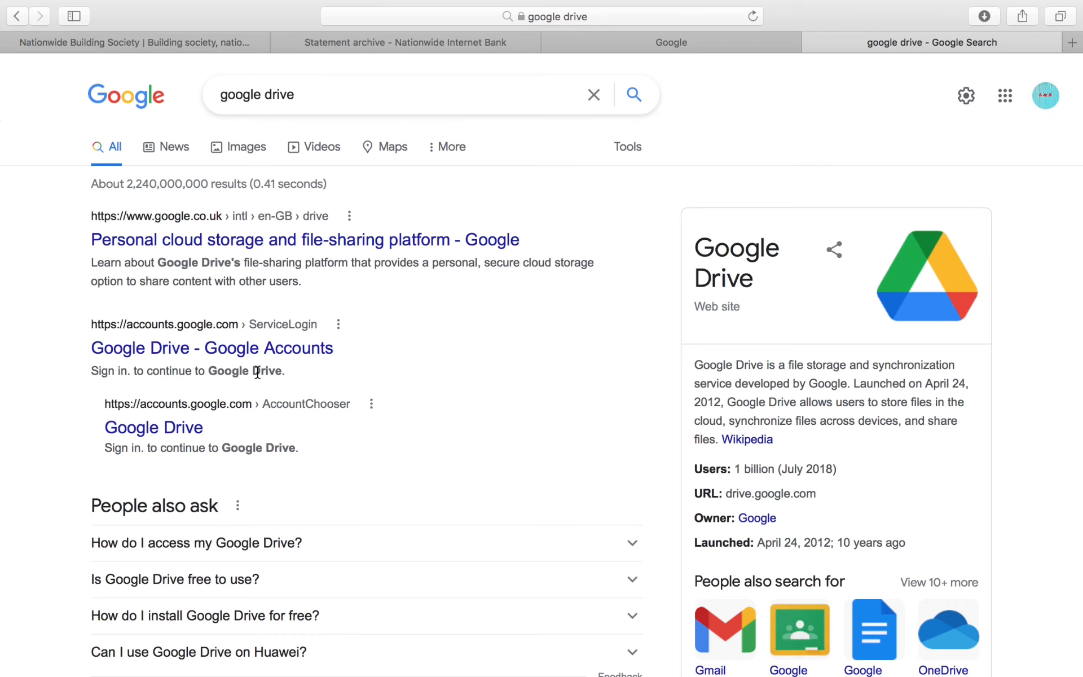
Step: Reach the Google Drive landing page from the search results and enter My Drive
scroll("down", 3)
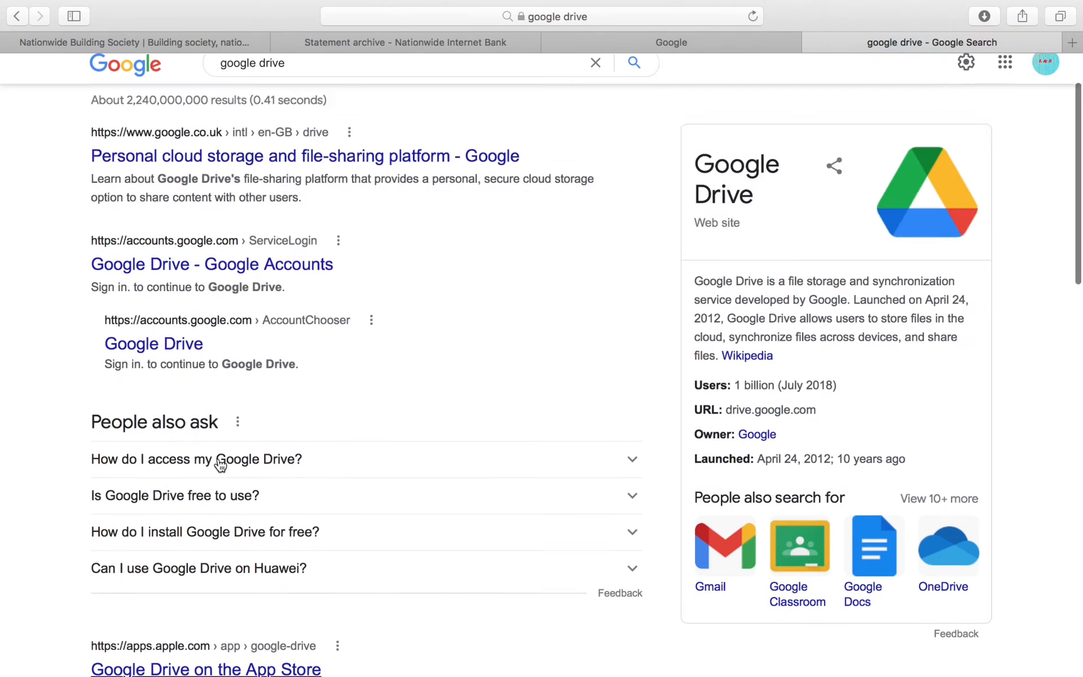
scroll("down", 3)
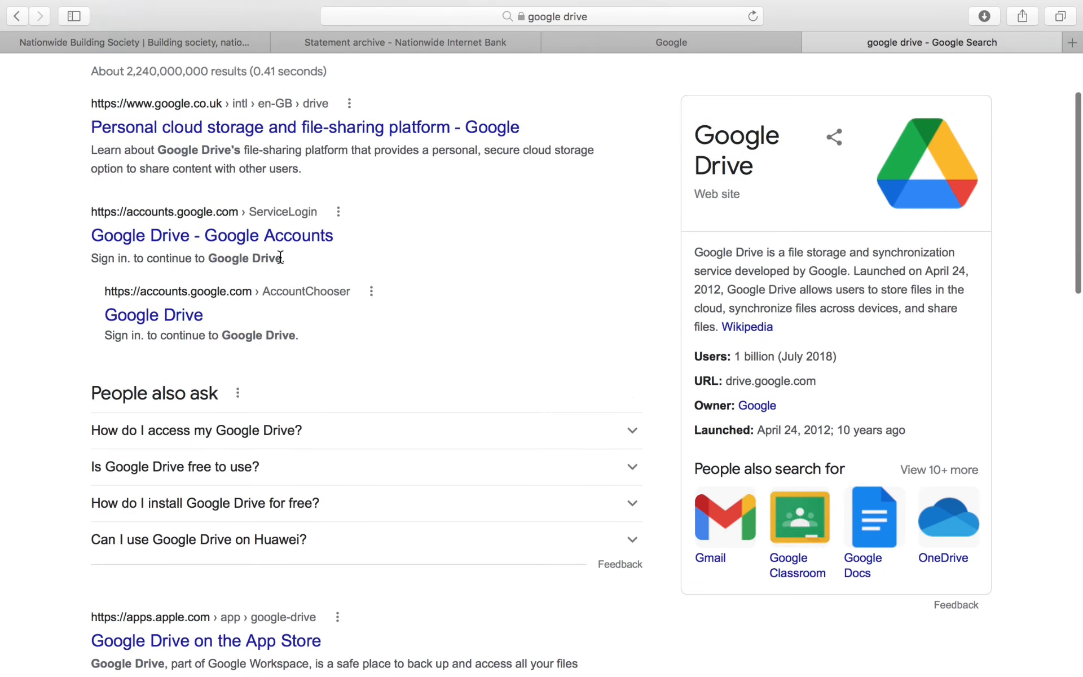
scroll("down", 3)
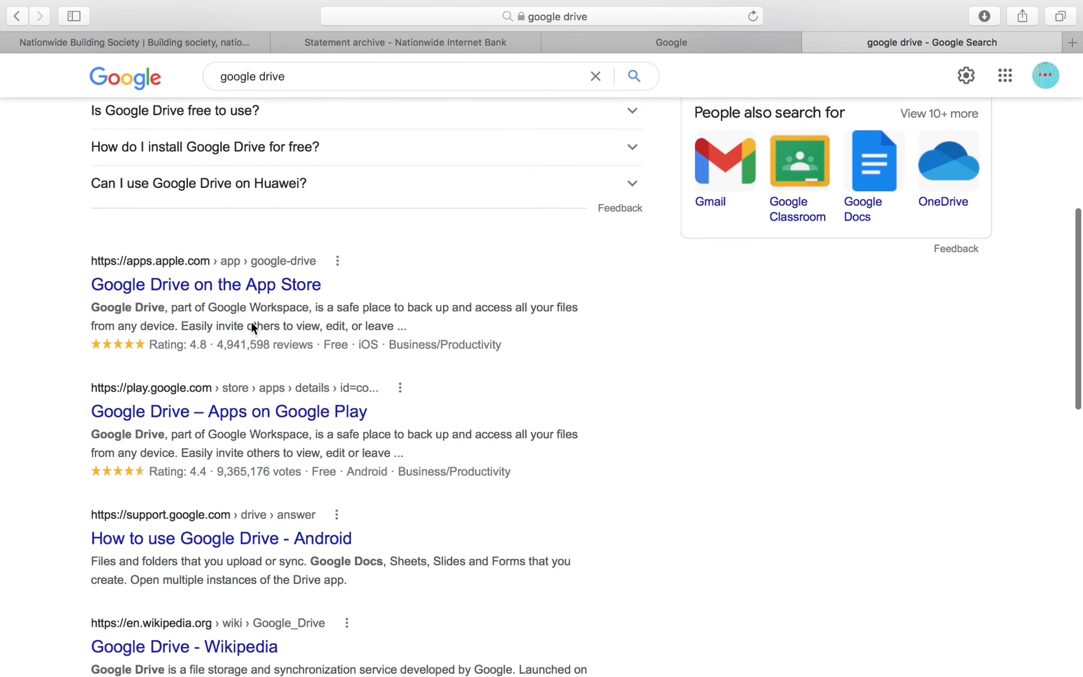
scroll("up", 3)
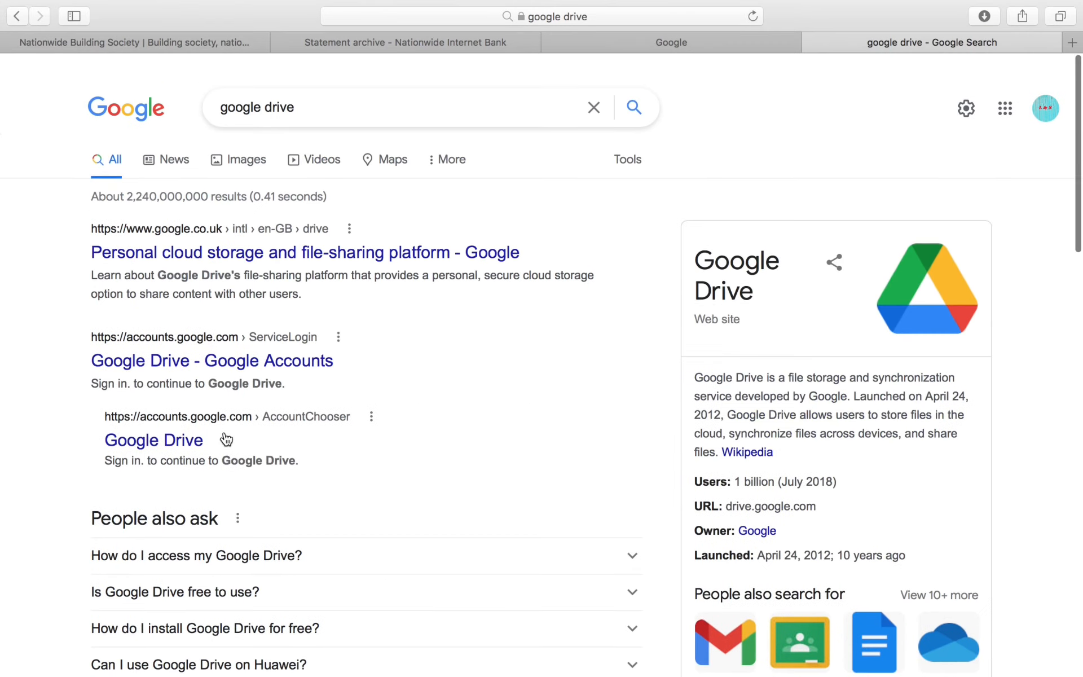
scroll("up", 3)
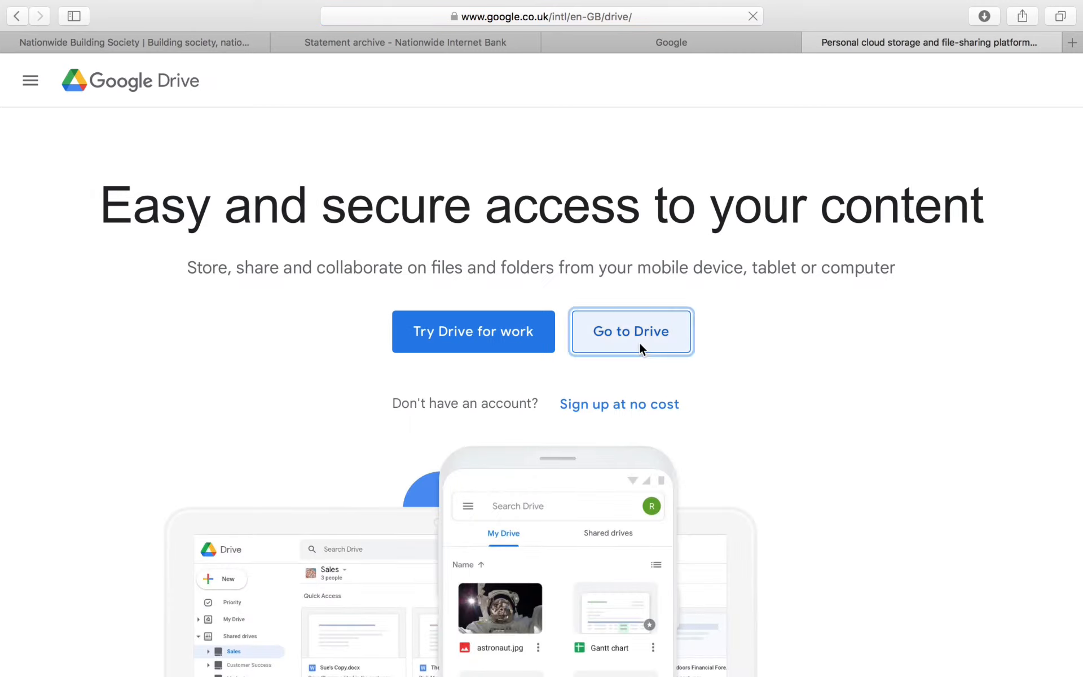
left_click(629, 332)
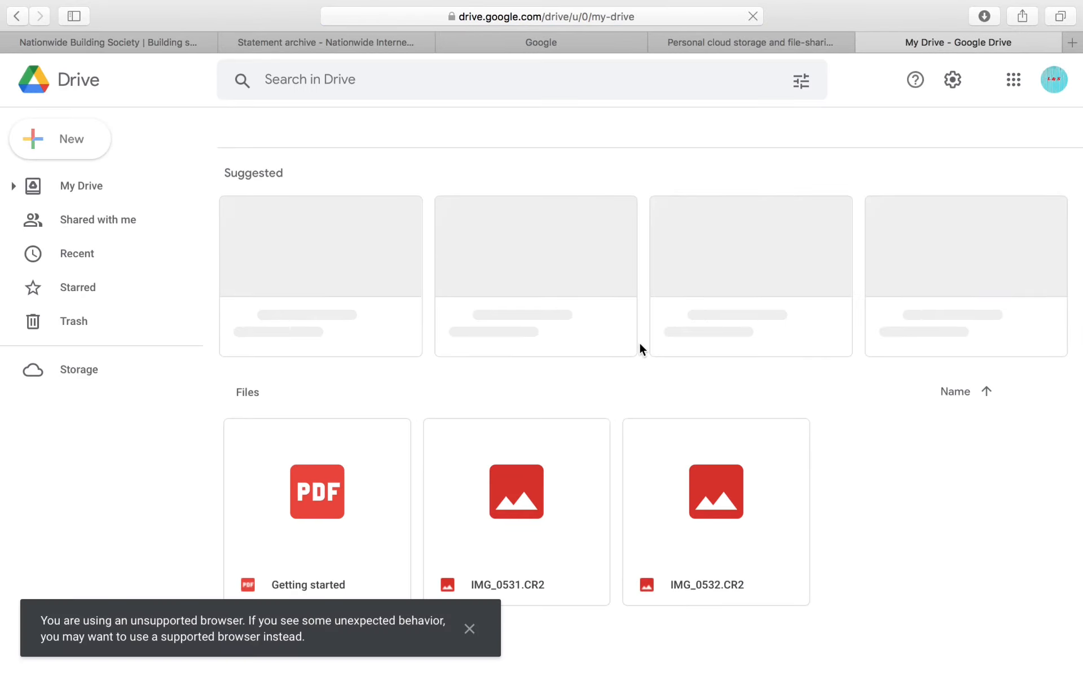
Step: Create a blank Google Sheets file and a blank Slides presentation from New
left_click(81, 185)
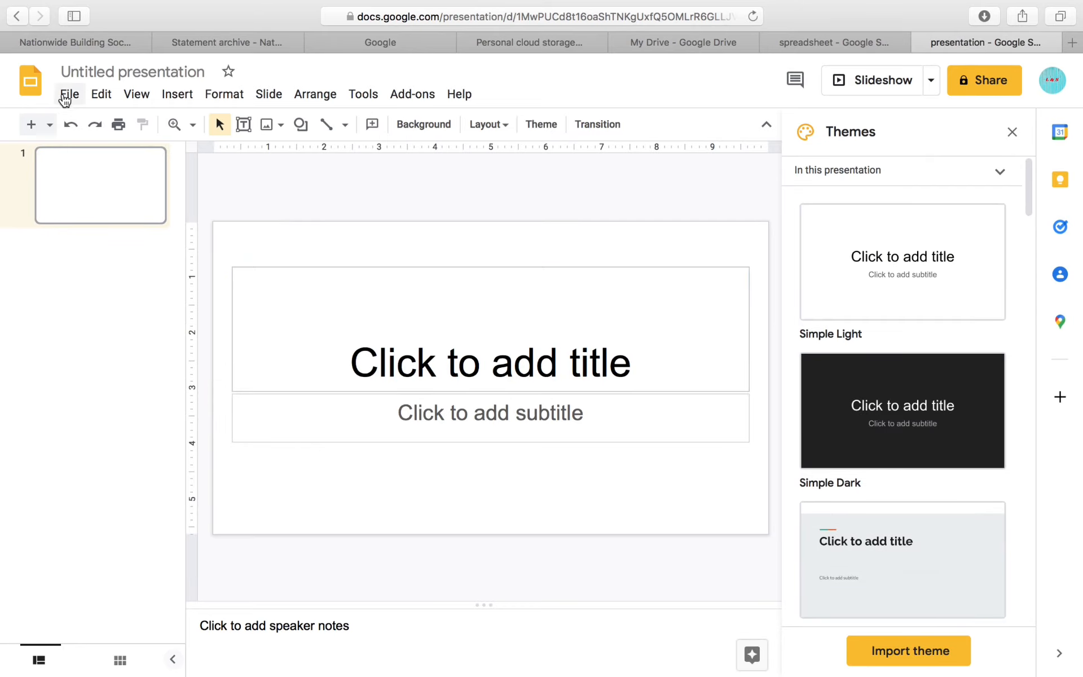
Step: Begin sharing the untitled presentation, bringing up the Name before sharing prompt
left_click(69, 93)
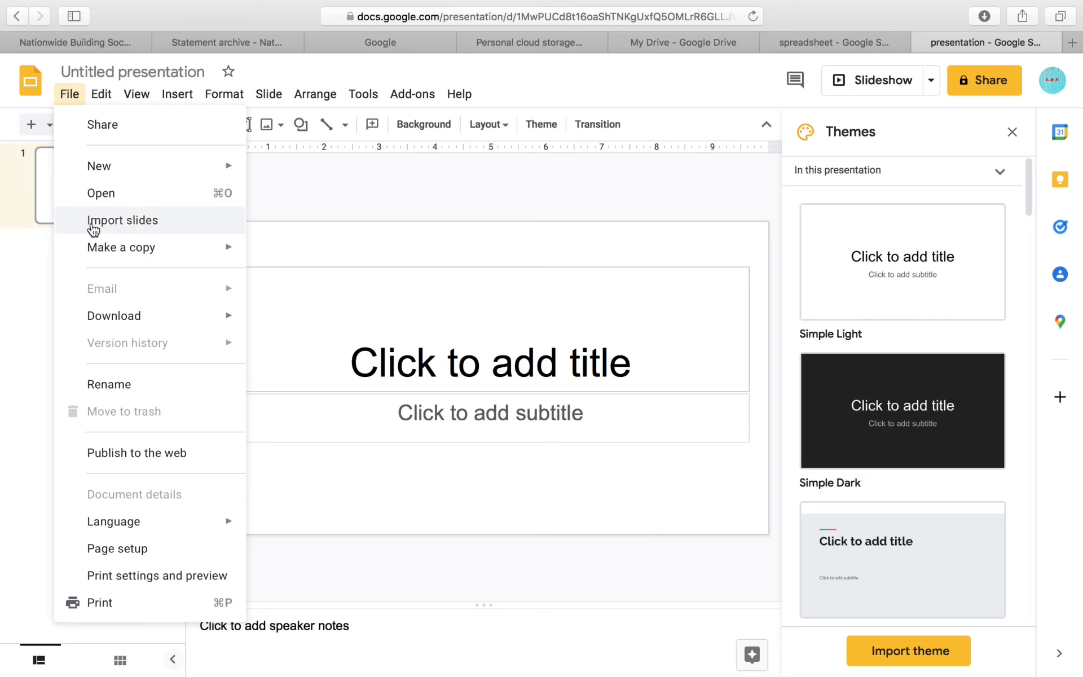
left_click(337, 210)
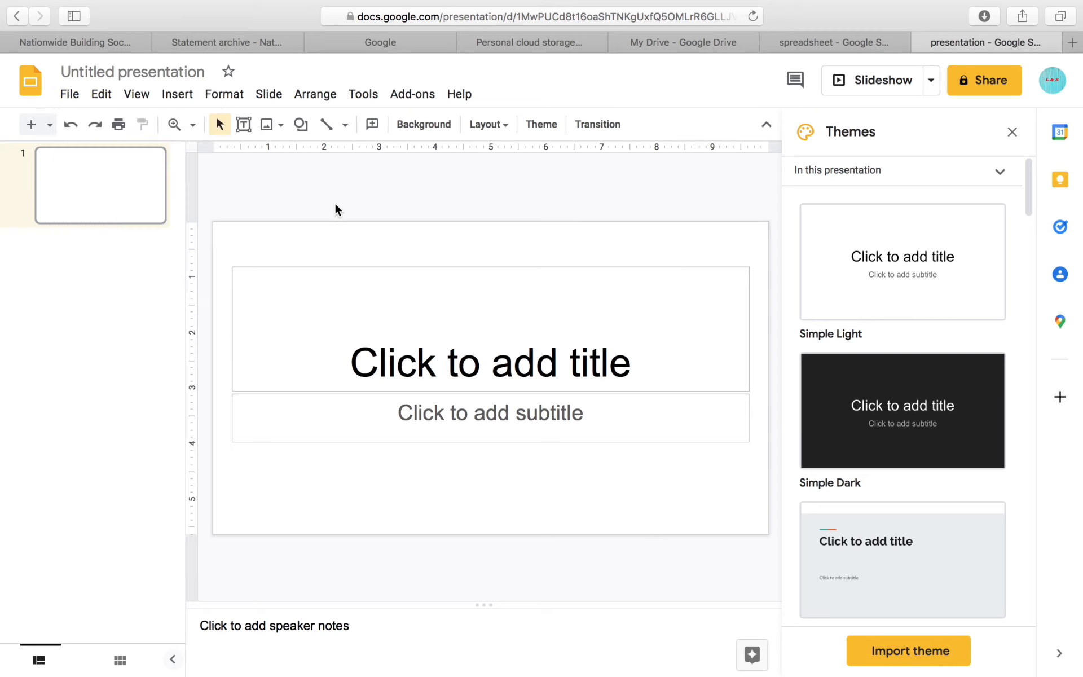
left_click(984, 80)
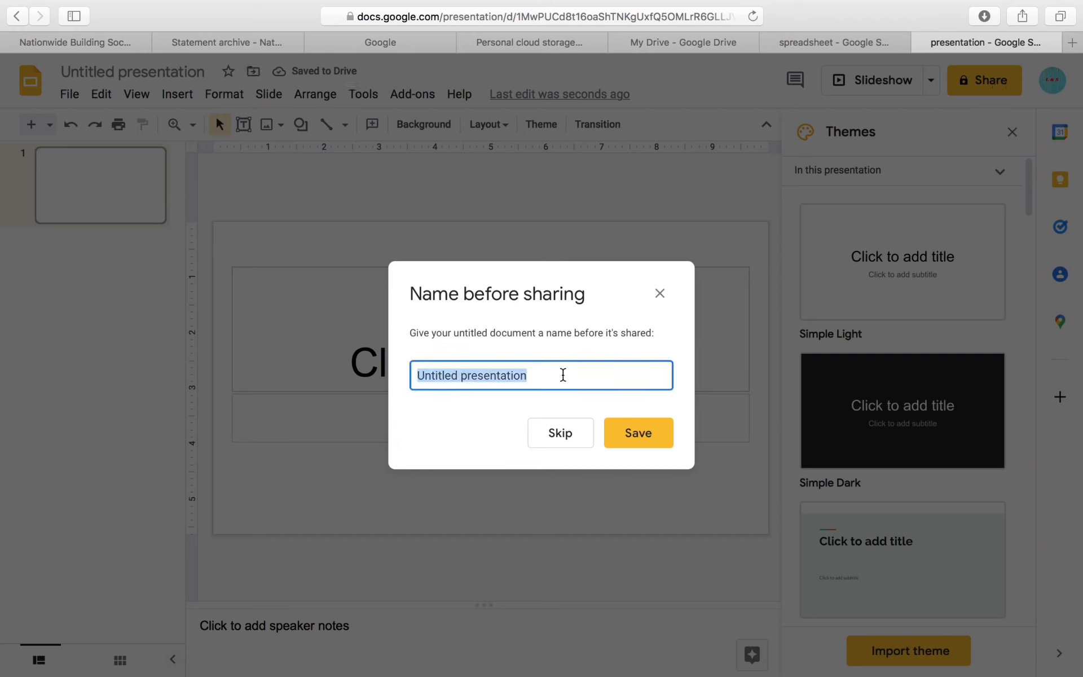
Step: Name the presentation 'Subscribe to Learn and Solve :)', save it and reopen its sharing settings
type("Su")
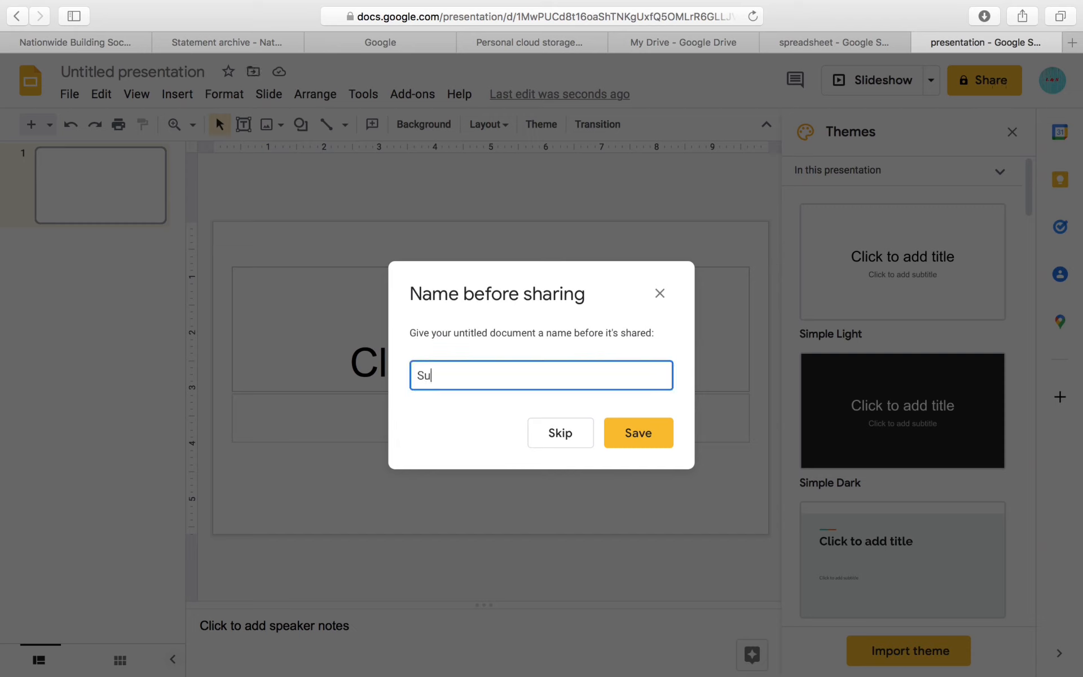
type("bscribe")
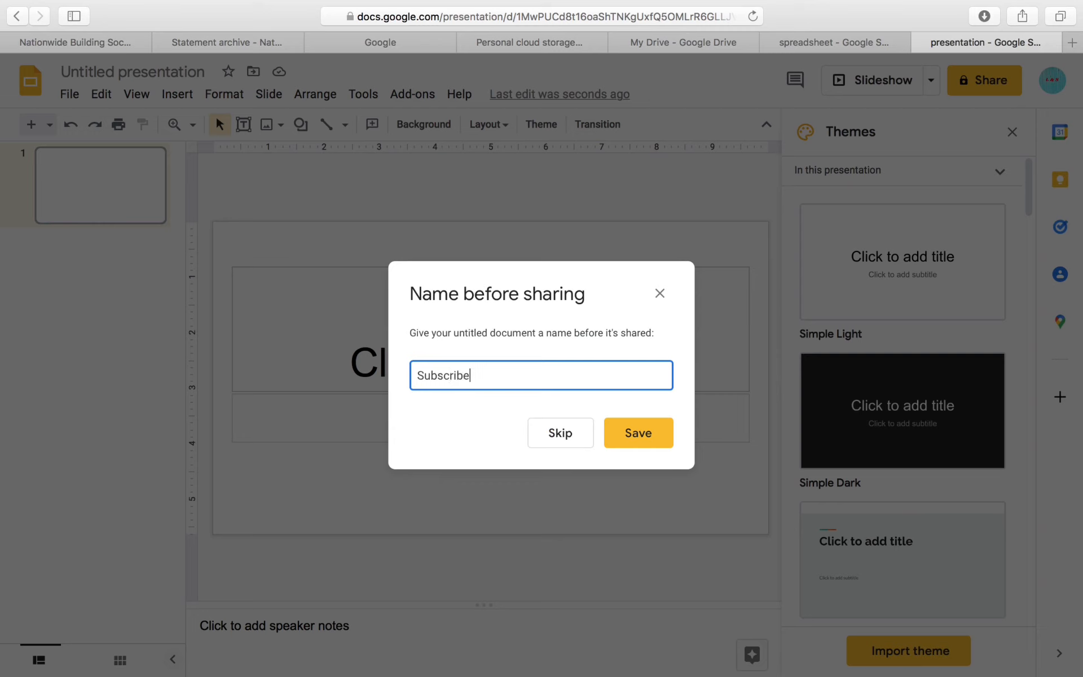
type("to Learn and")
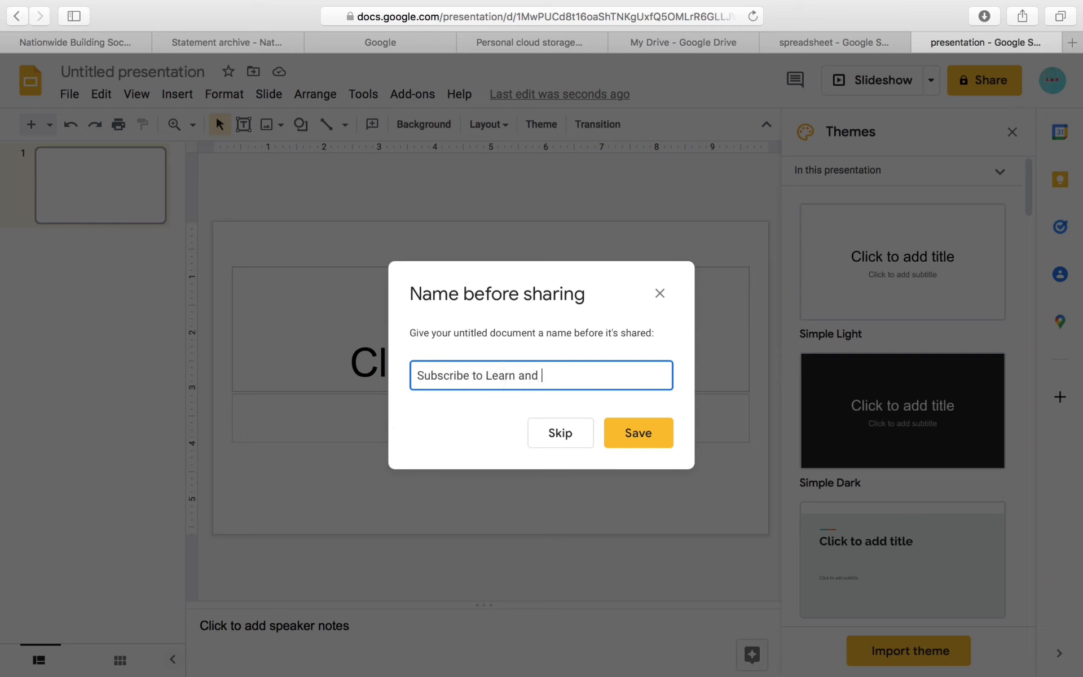
type("Solve :)")
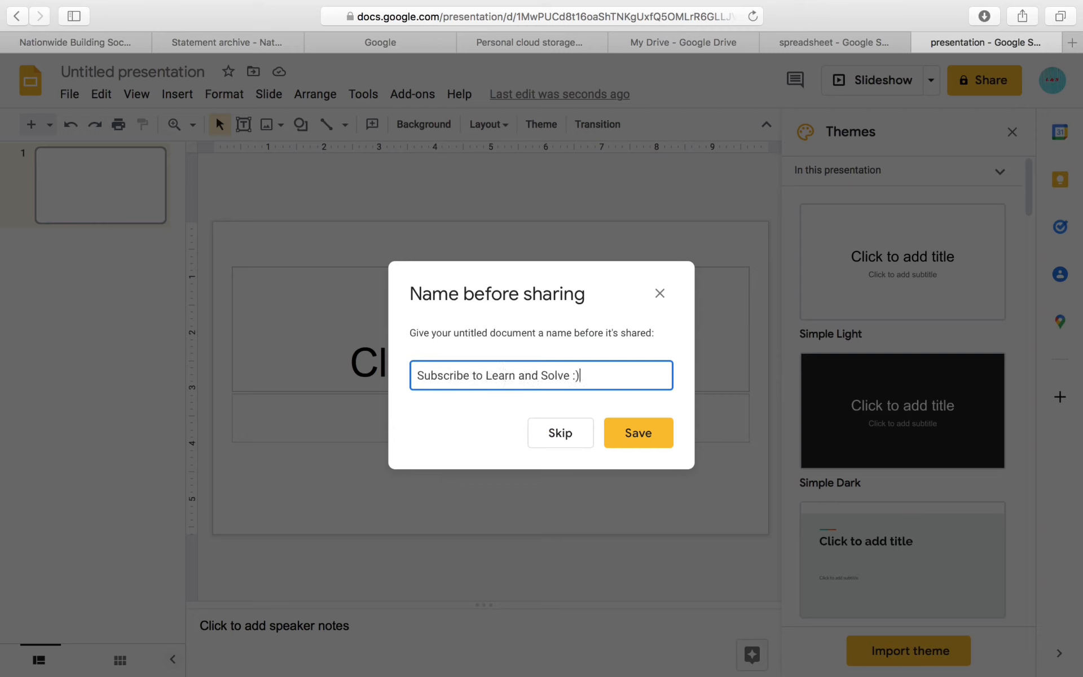
left_click(636, 433)
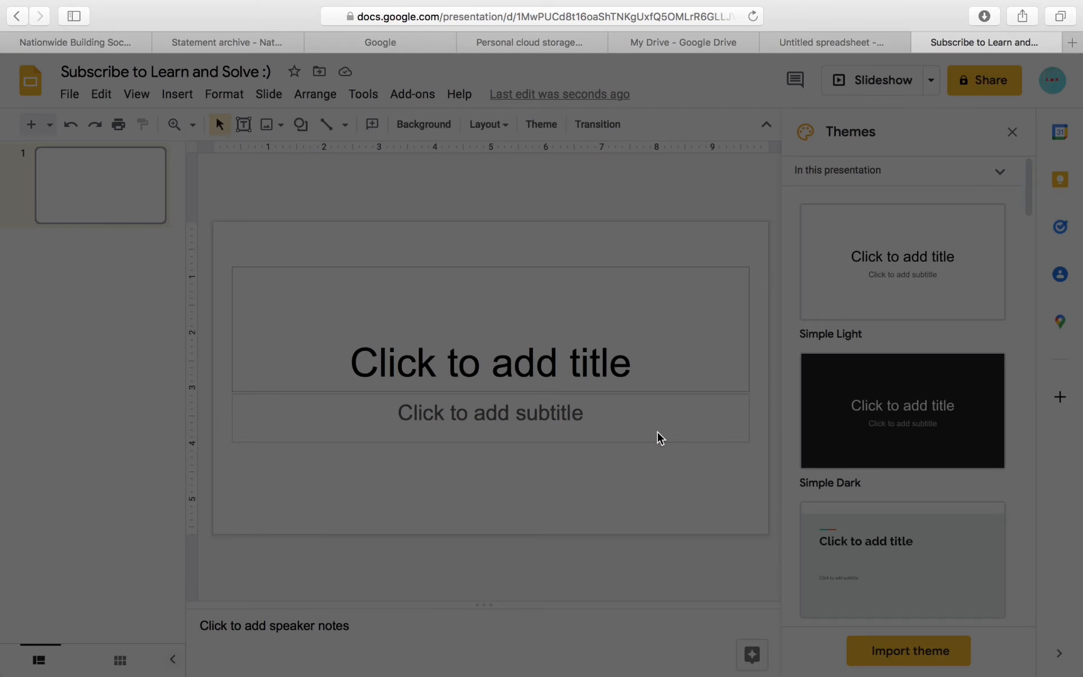
left_click(984, 80)
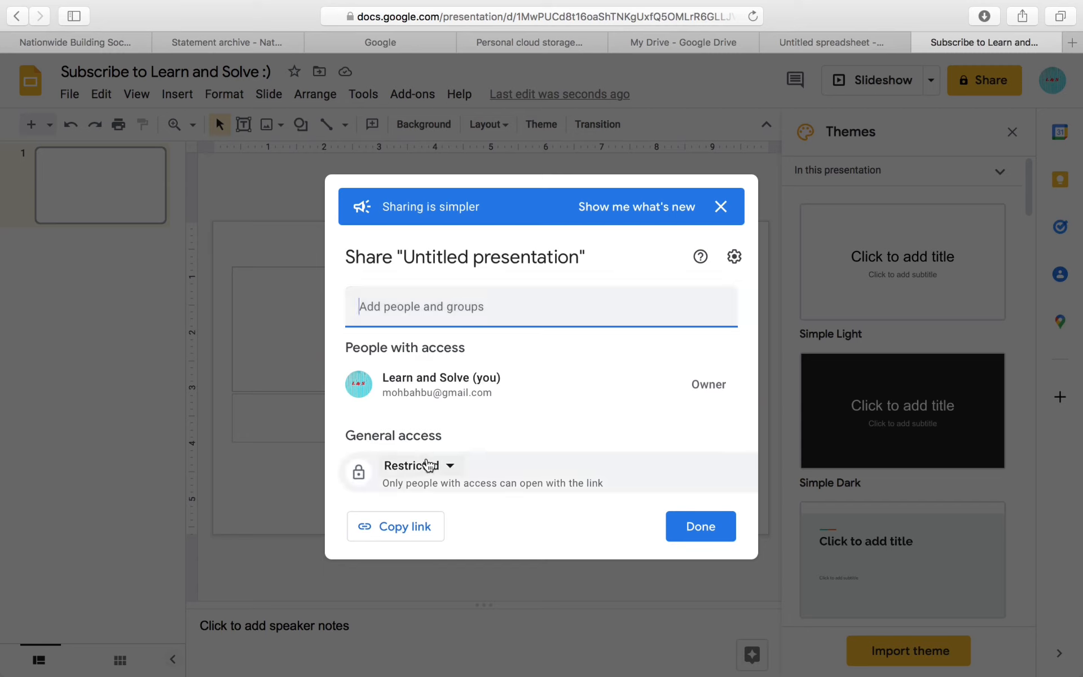
Step: Copy the presentation's share link, close sharing and return to My Drive
left_click(396, 527)
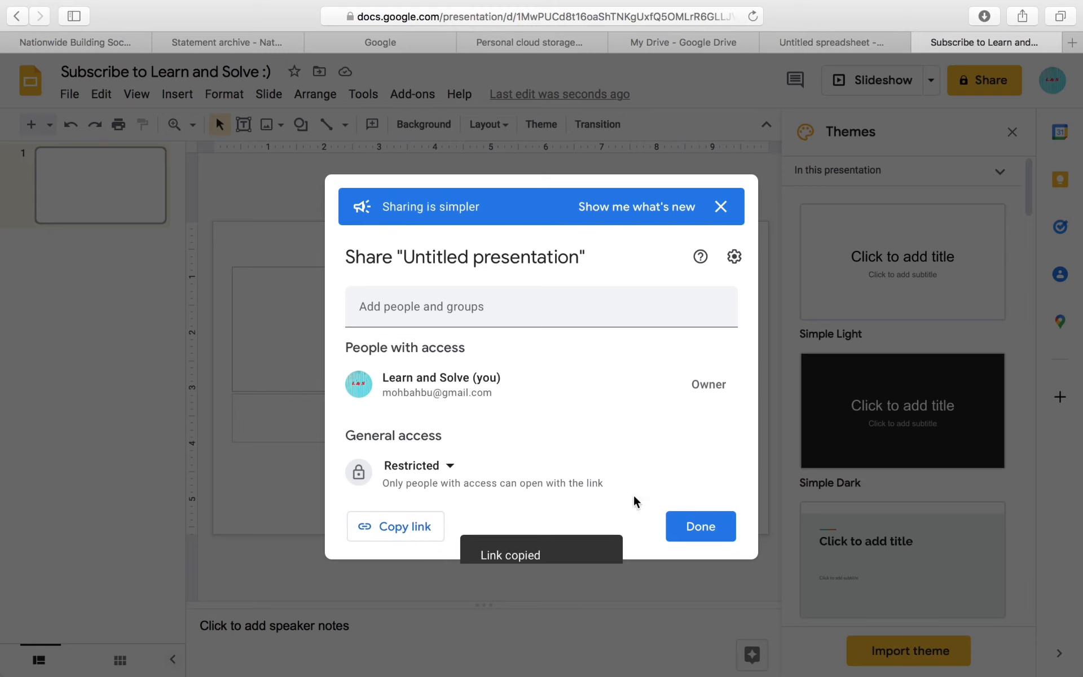
left_click(700, 526)
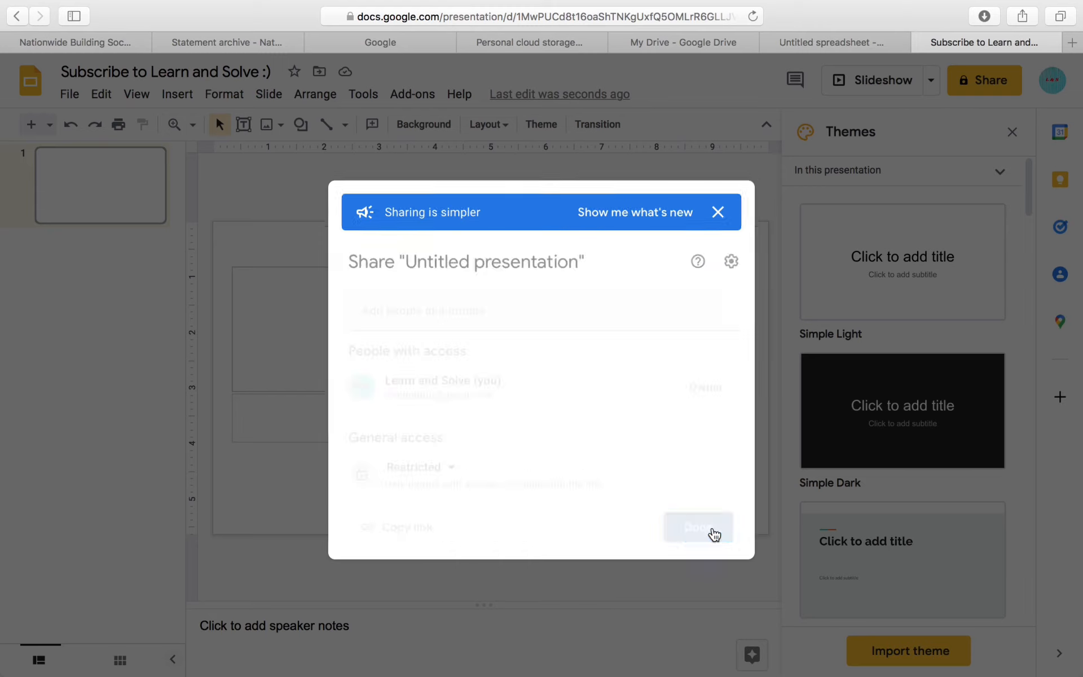
left_click(682, 42)
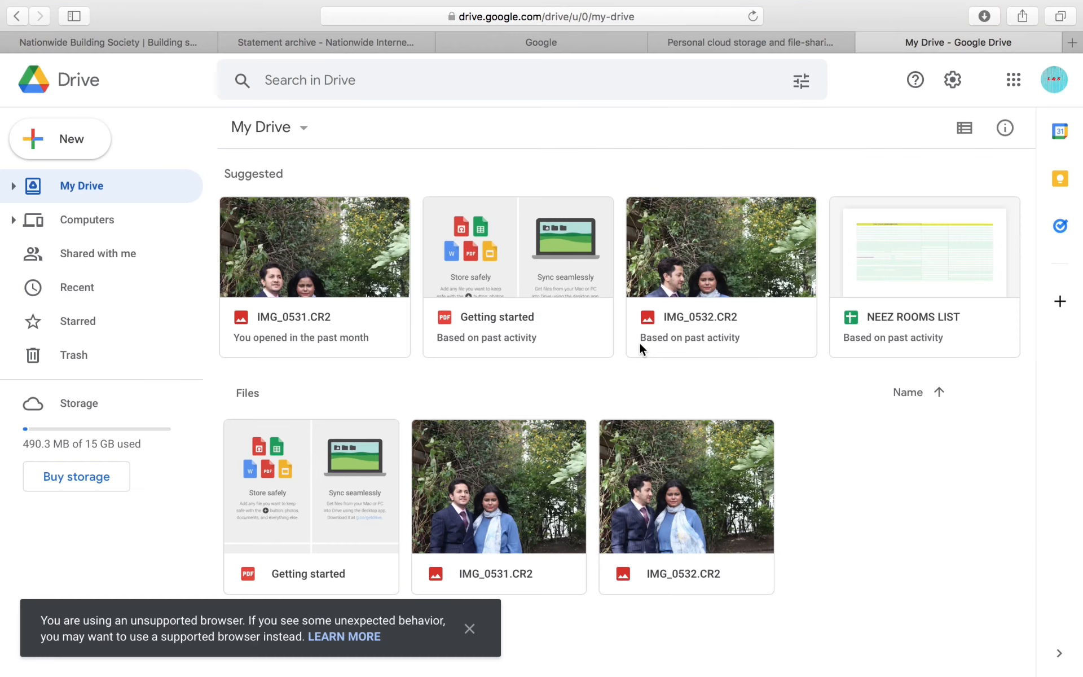
mouse_move(134, 171)
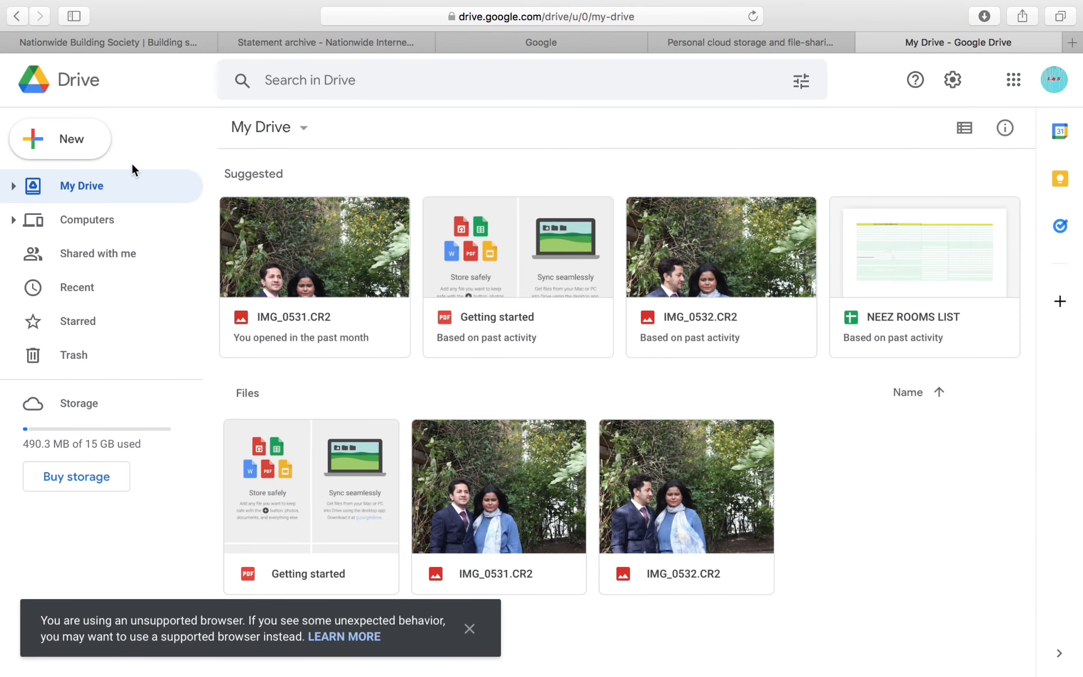
Step: Create a new blank Google Docs document from Drive's New menu
left_click(60, 139)
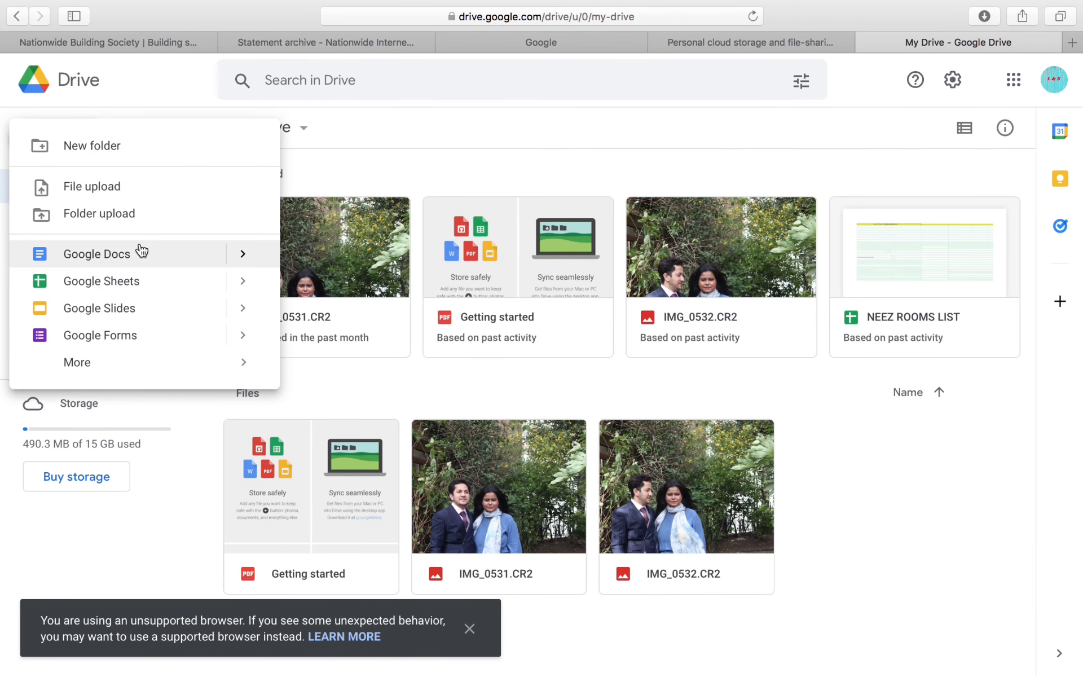
mouse_move(140, 270)
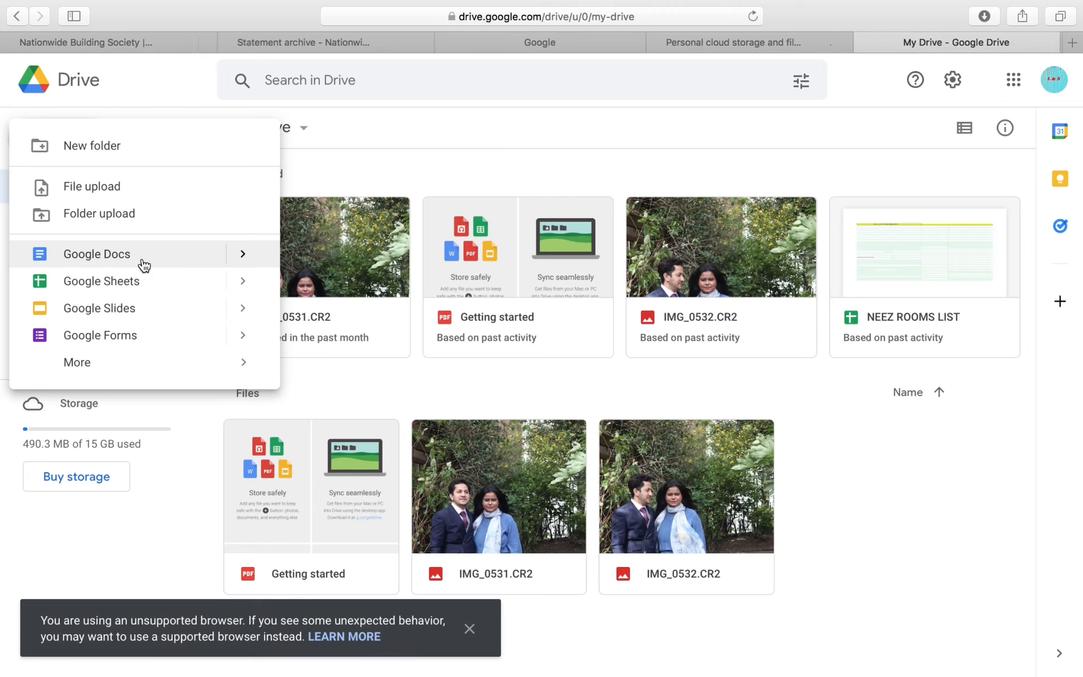
left_click(97, 254)
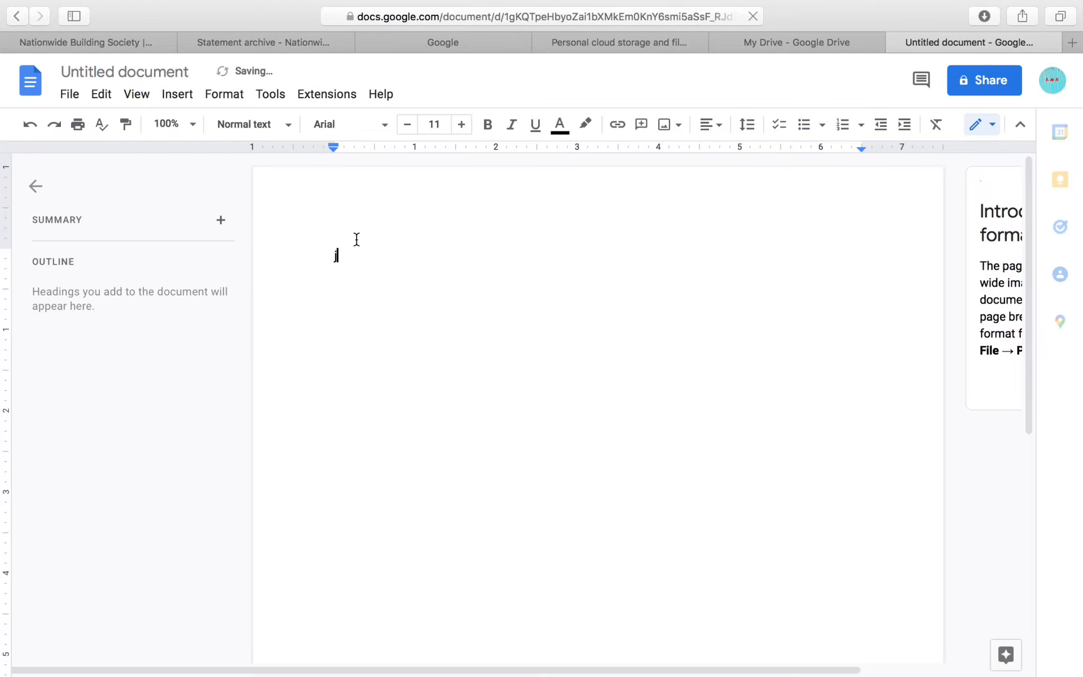
Step: Write 'Don't forget to subscribe' in the document, then start a blank spreadsheet and select a cell
type("Don't")
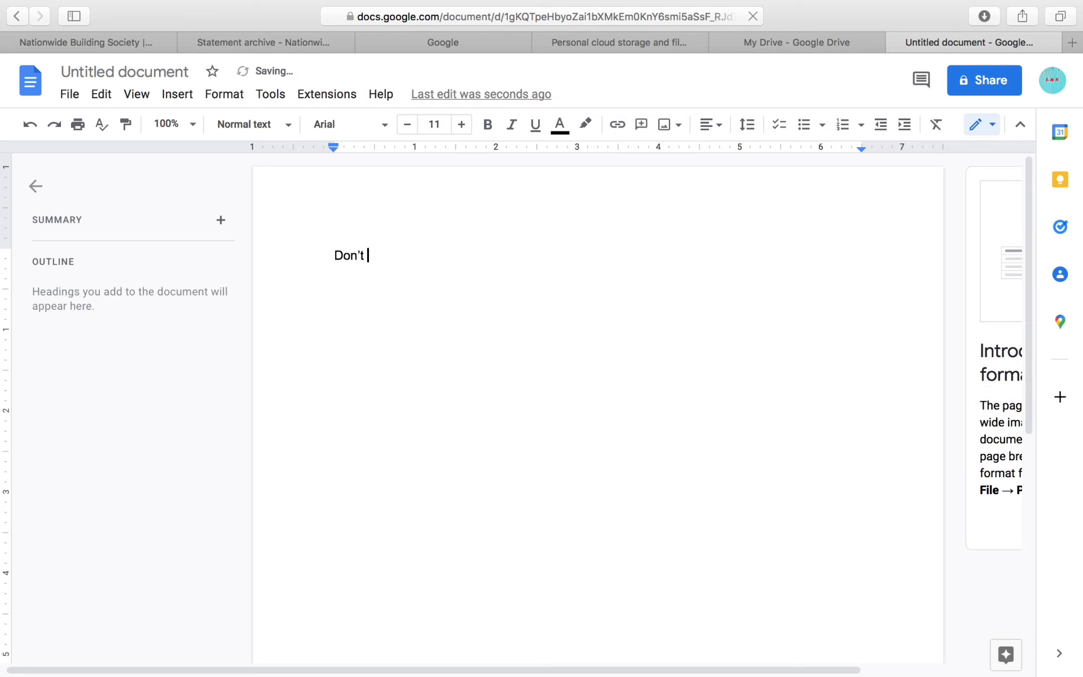
type("forget to subscribe")
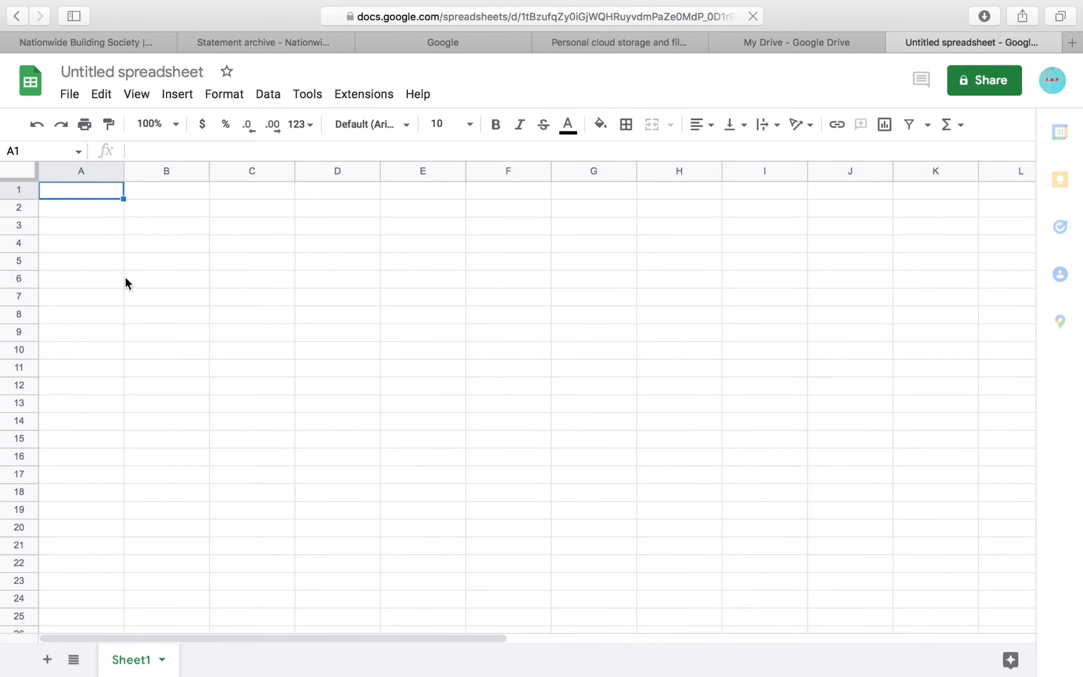
left_click(166, 297)
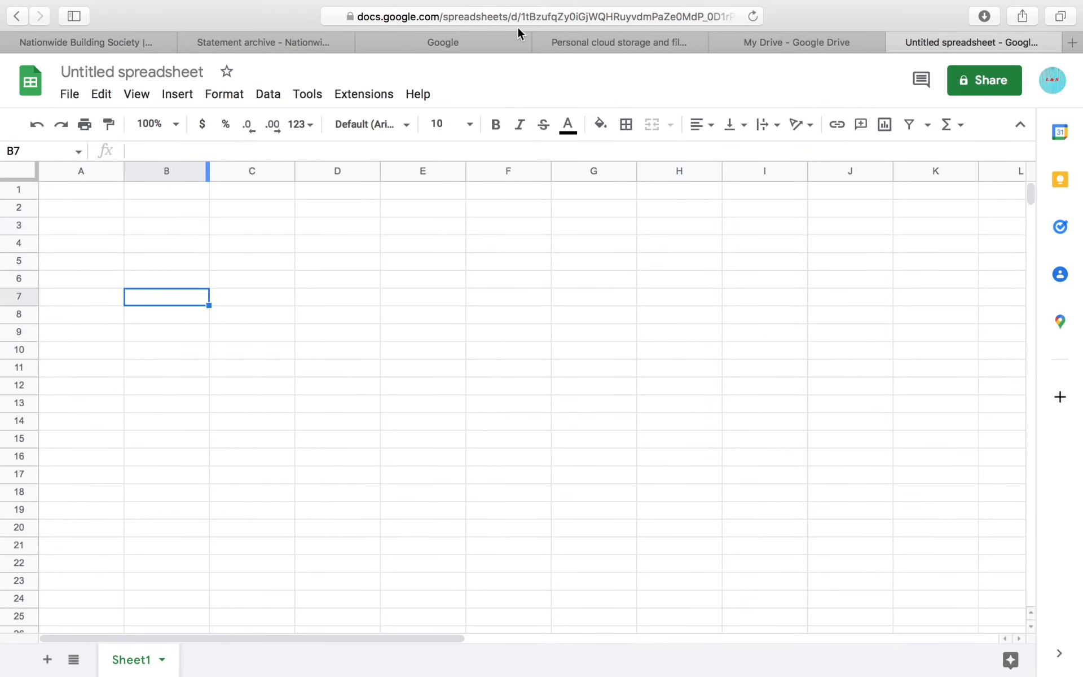